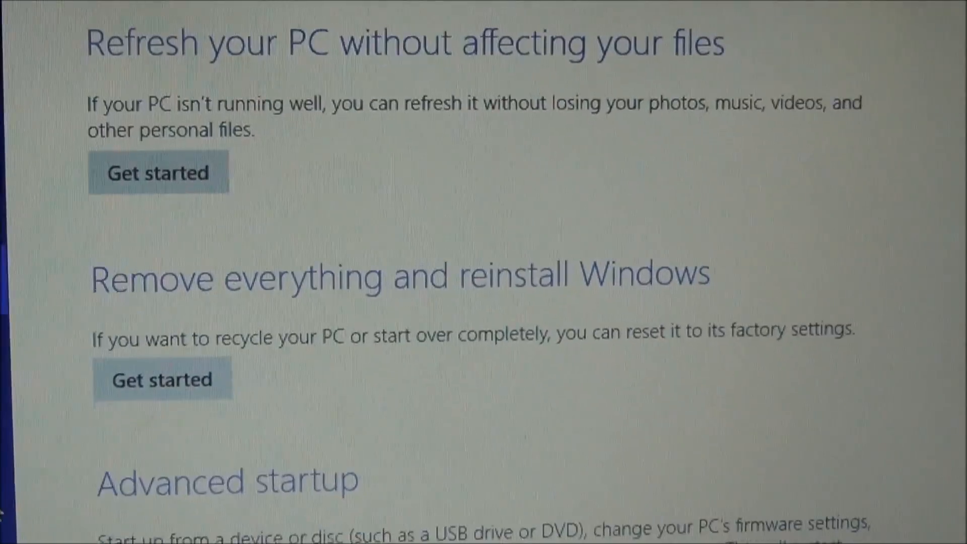
Step: Scroll down and choose Get started under 'Remove everything and reinstall Windows'
scroll(down, 3)
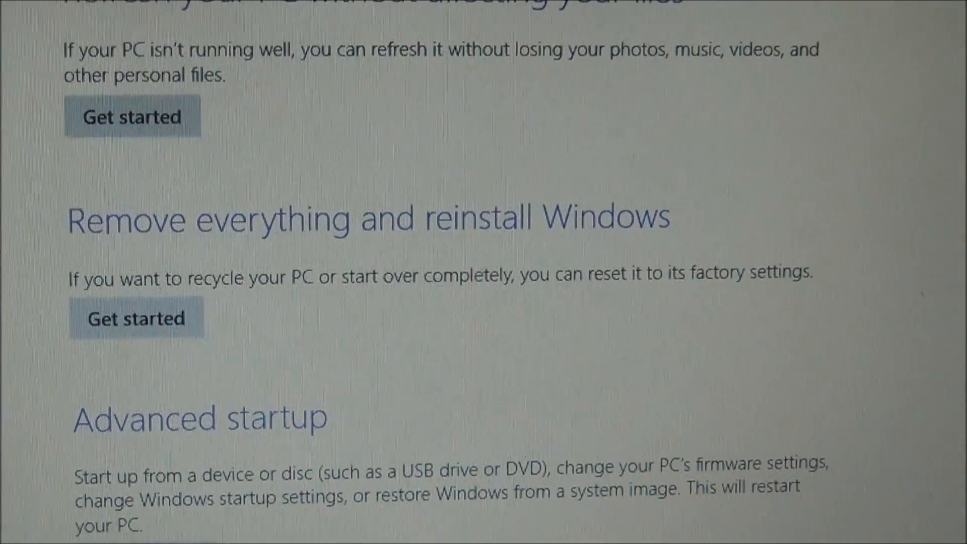
scroll(down, 3)
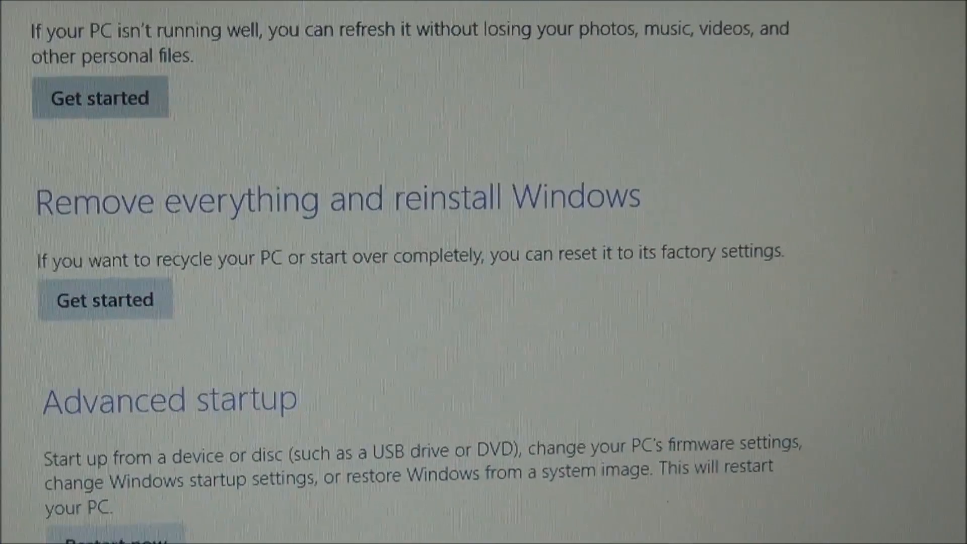
scroll(down, 3)
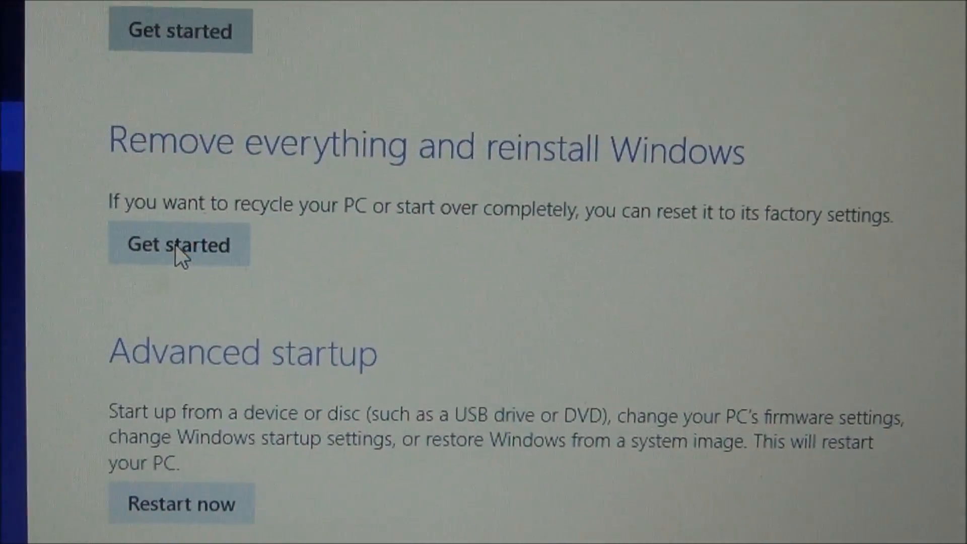
click(179, 244)
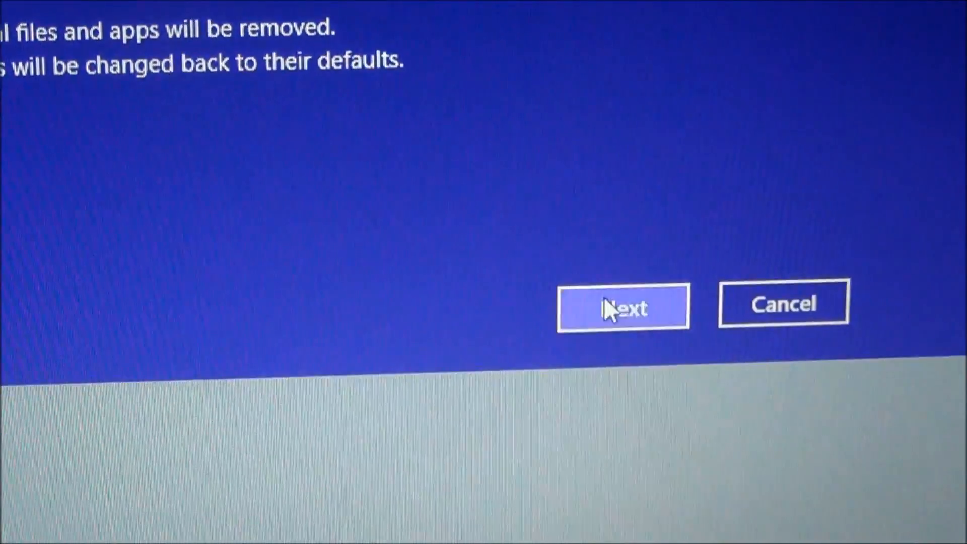
Step: Continue past the notice that personal files and apps will be removed
click(623, 306)
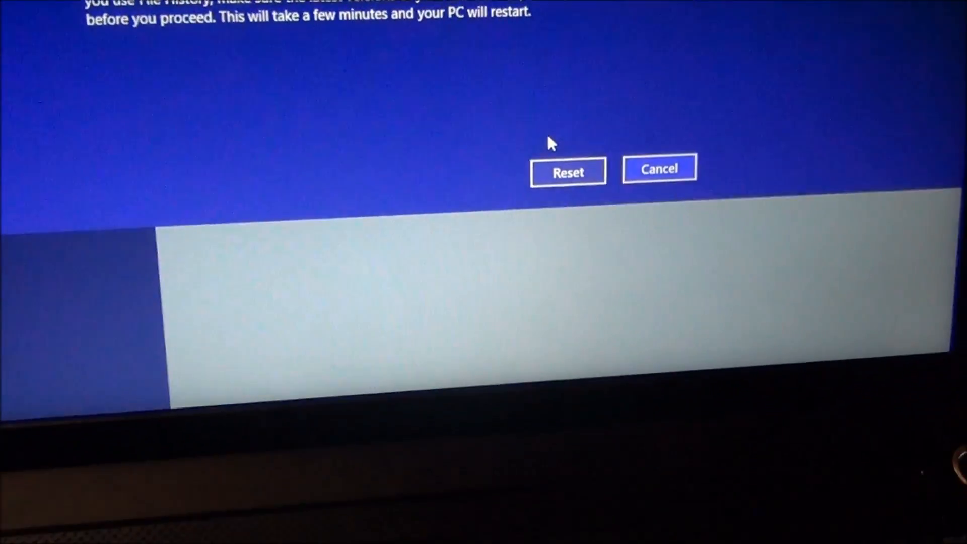
Step: Confirm Reset to start the factory reset of the PC
click(566, 171)
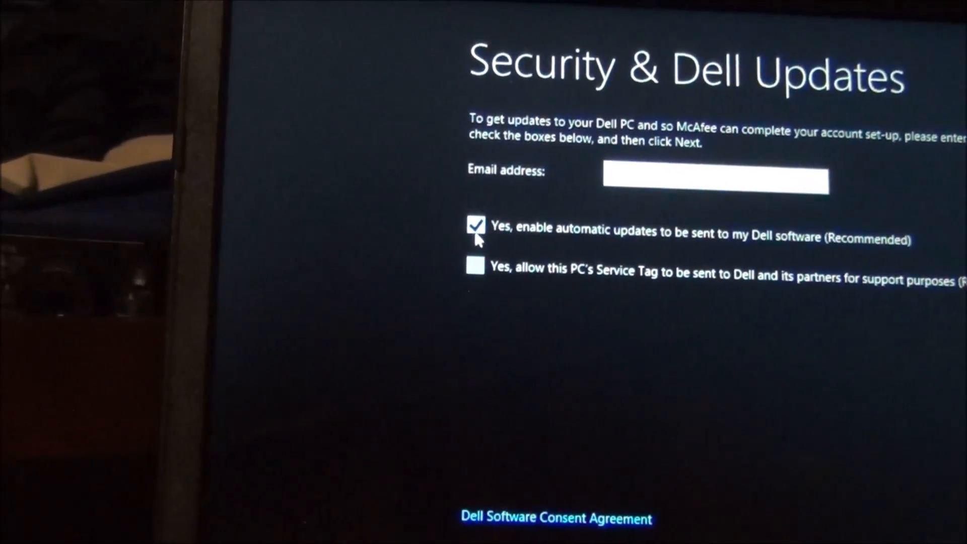
Step: Move past the Dell updates step and accept the default colour and PC name
click(476, 224)
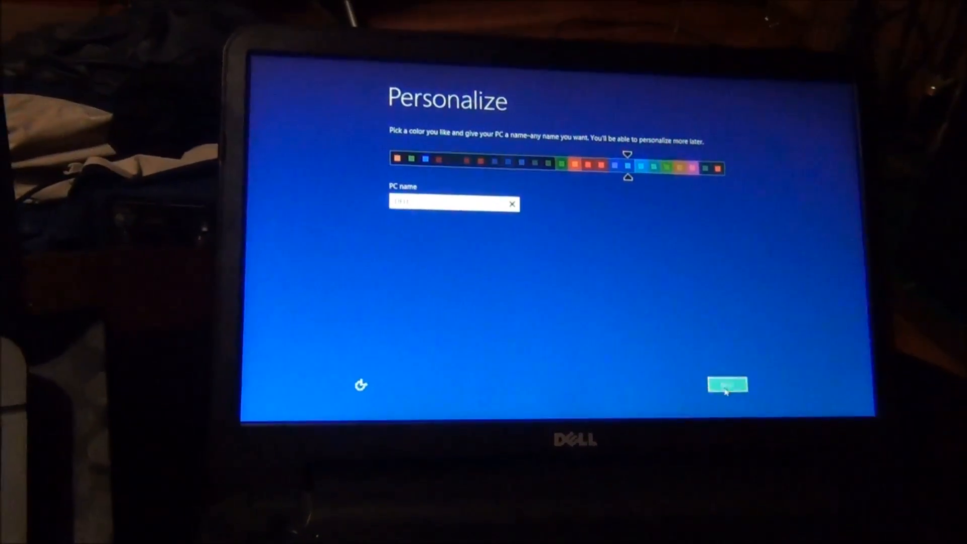
click(727, 385)
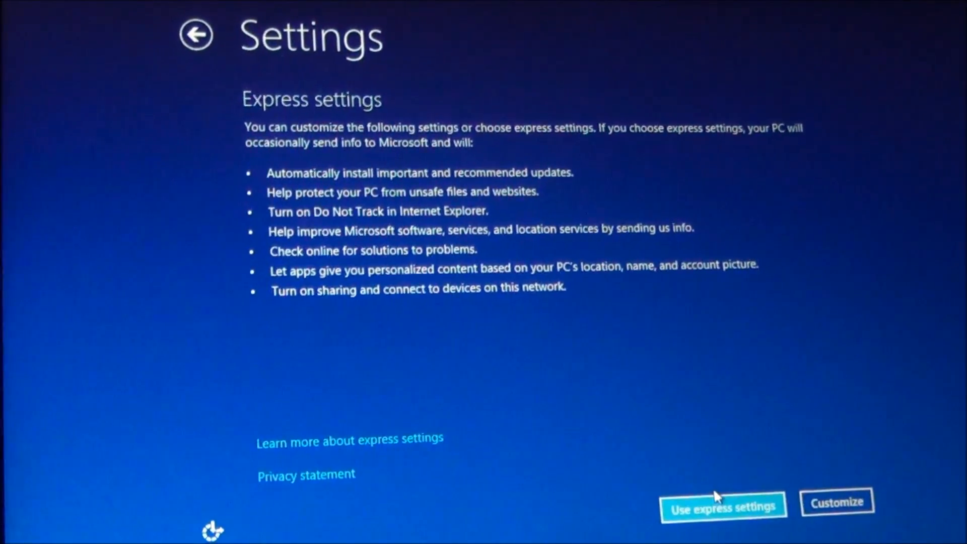
Step: Accept express settings, skip the Microsoft account, and finish creating a local account
click(722, 507)
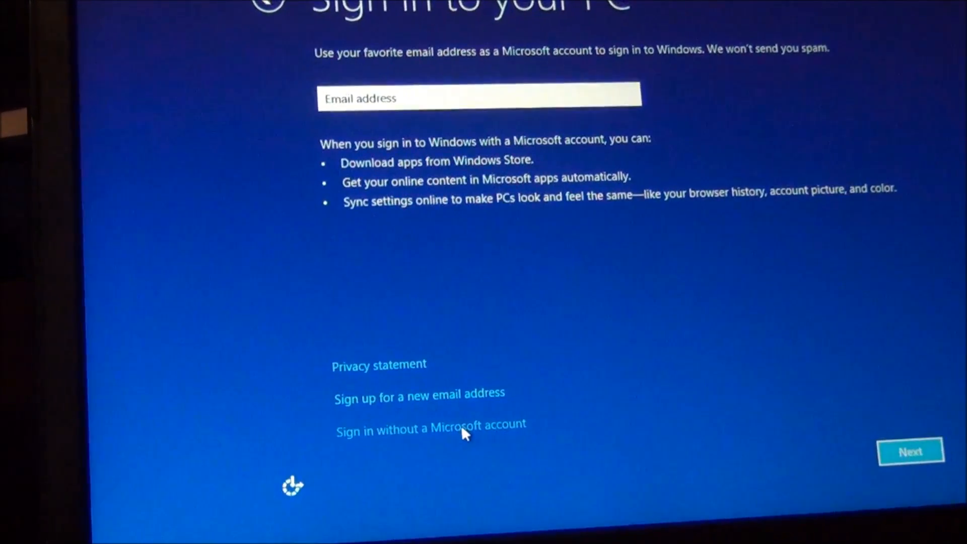
click(430, 424)
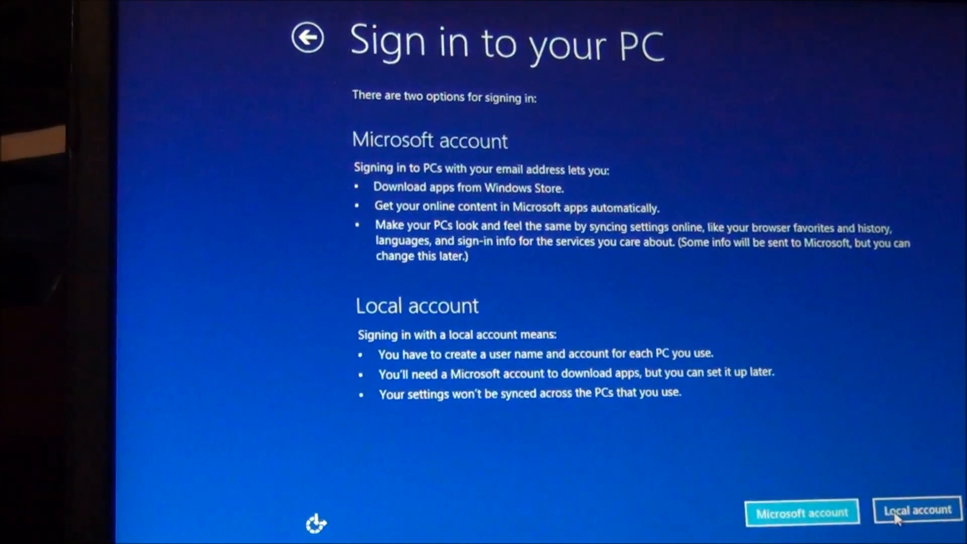
click(917, 512)
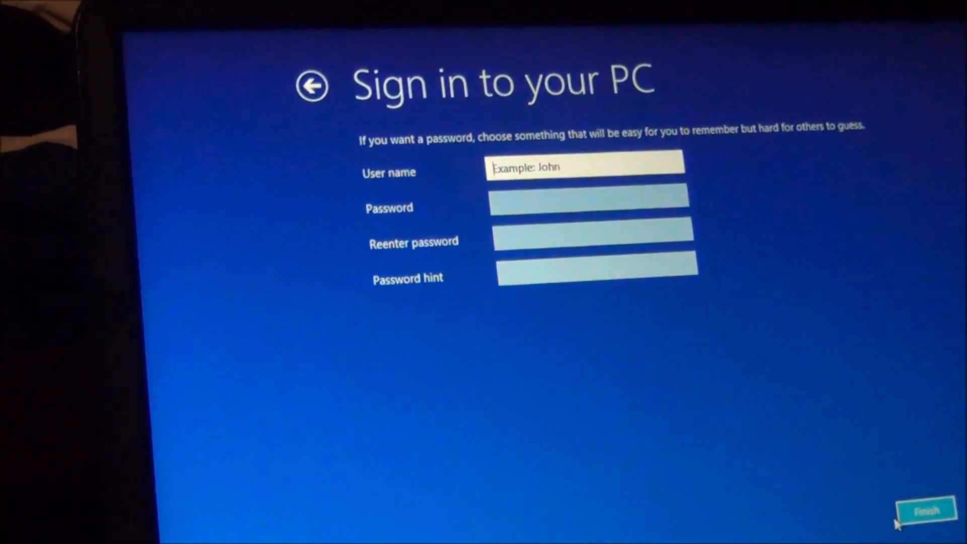
click(923, 511)
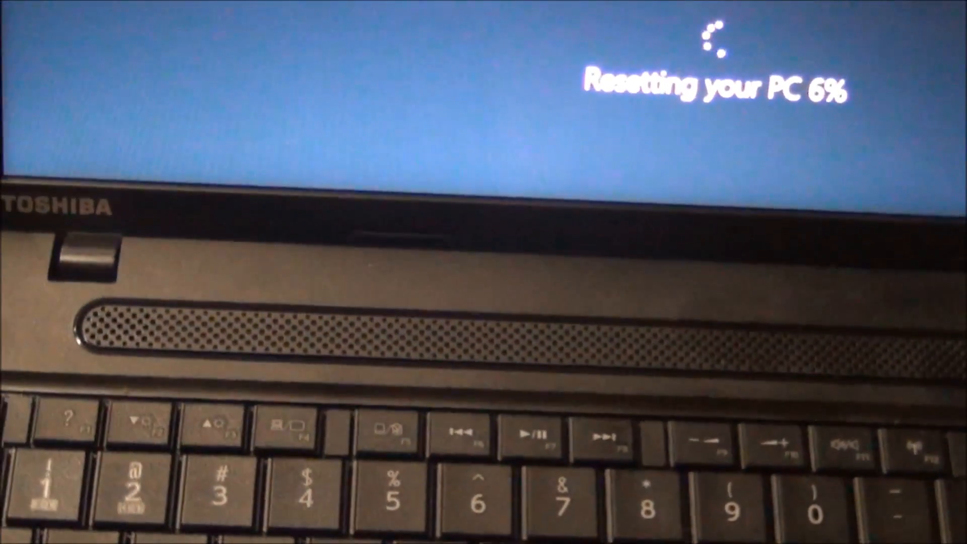